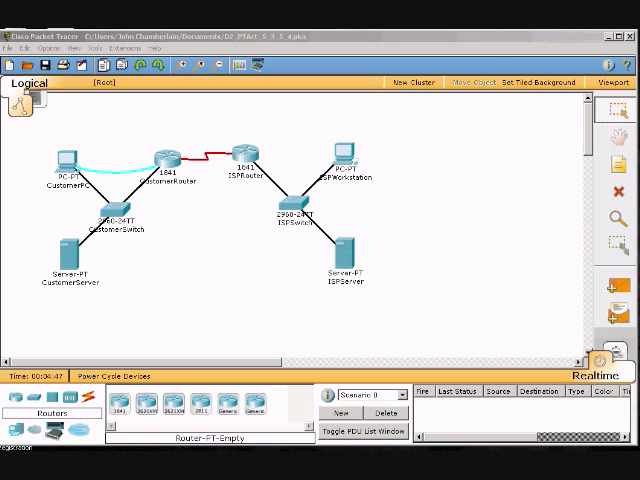
mouse_move(130, 244)
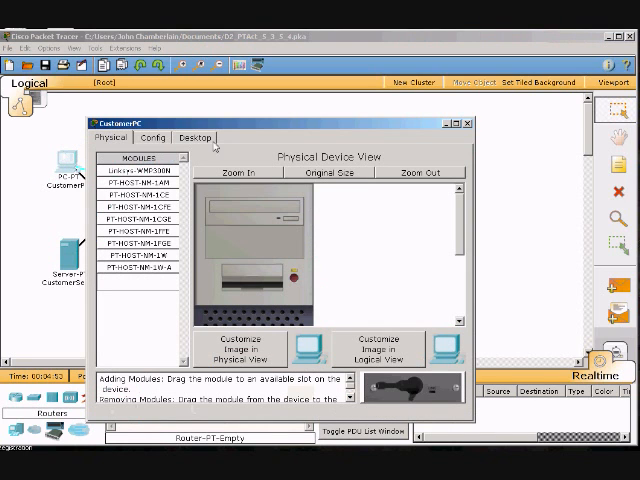
Show CustomerPC's desktop and bring up its Terminal configuration settings.
click(194, 136)
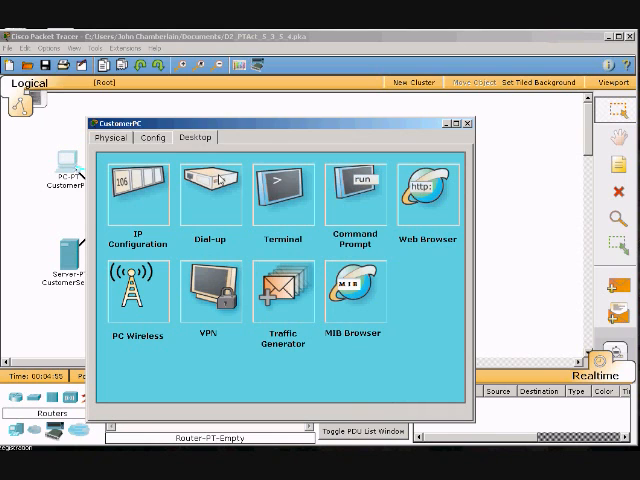
click(280, 190)
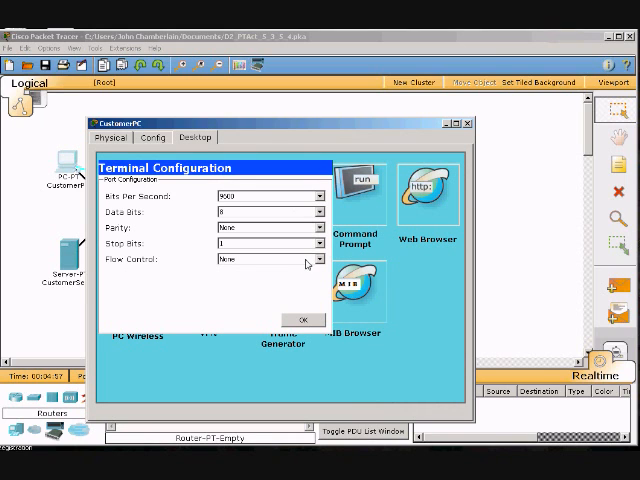
Connect with the default terminal settings and log in to CustomerRouter's privileged prompt.
click(290, 320)
text(en)
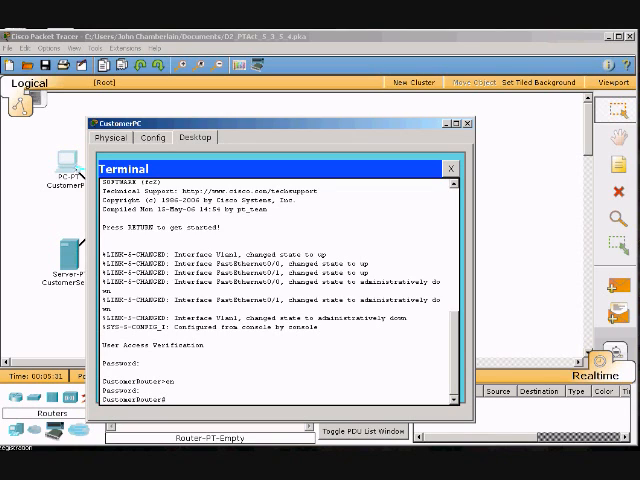
text(con)
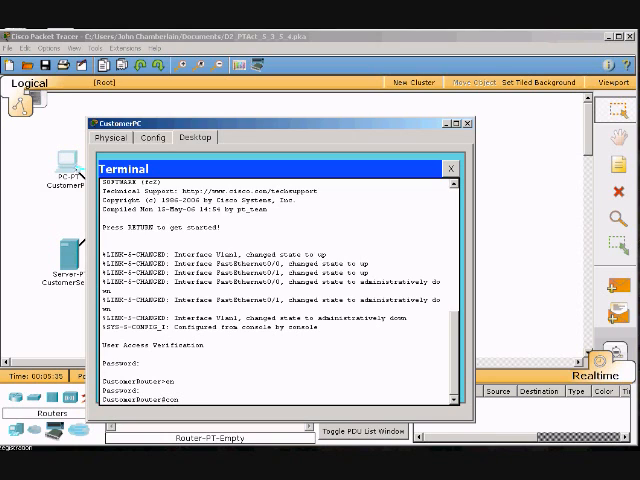
Enter configure terminal and select interface FastEthernet 0/0.
text(config)
text(interface)
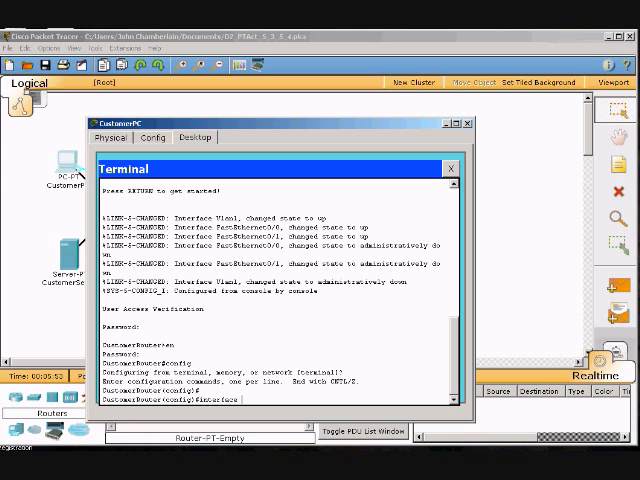
text(FastEthernet)
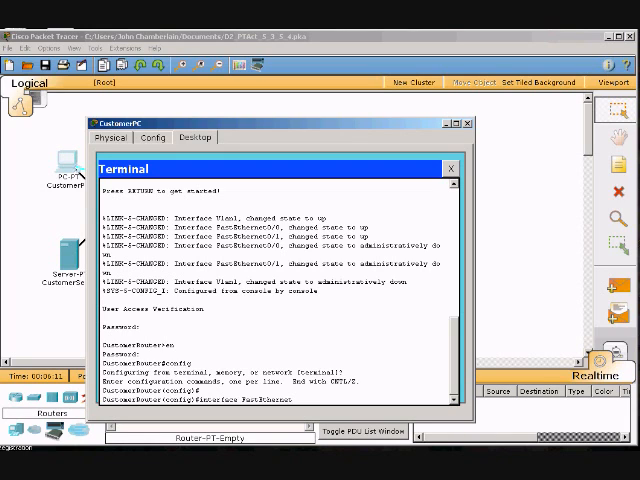
text(0/0)
text(description)
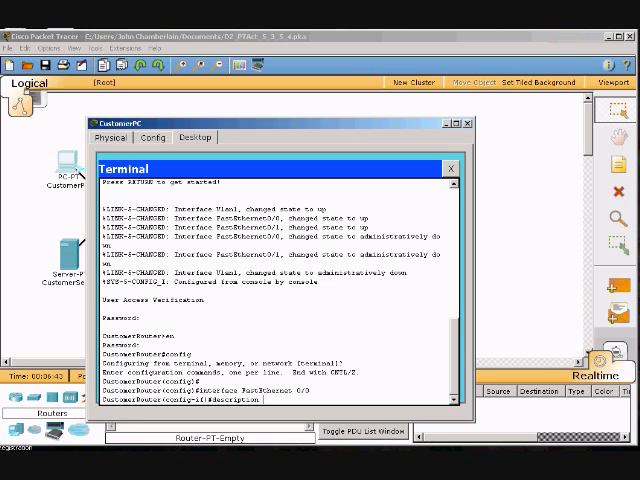
Describe FastEthernet 0/0 as Connected to CustomerSwitch.
text(Con)
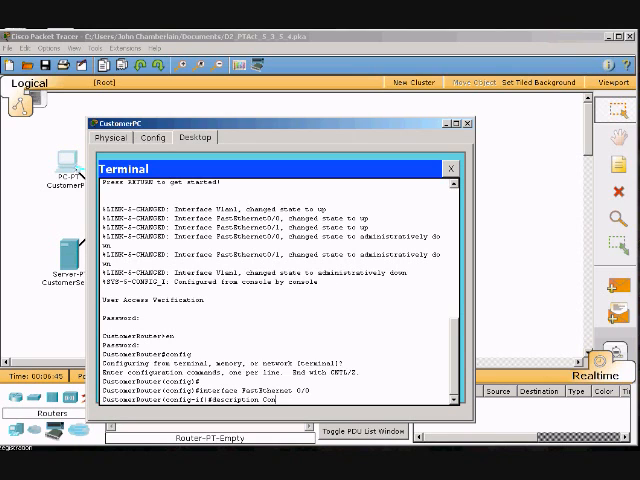
text(Connected to Custome)
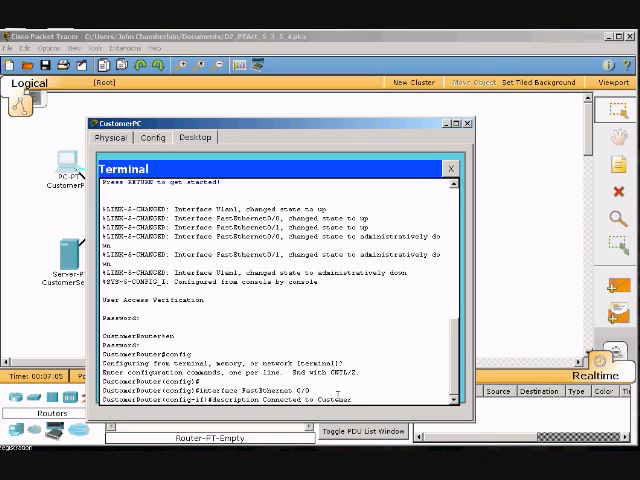
text(r)
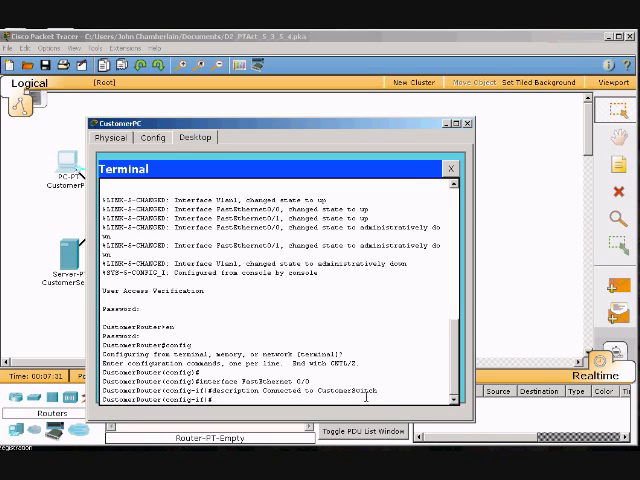
Assign FastEthernet 0/0 the address 192.168.1.1 with mask 255.255.255.0.
text(ip address)
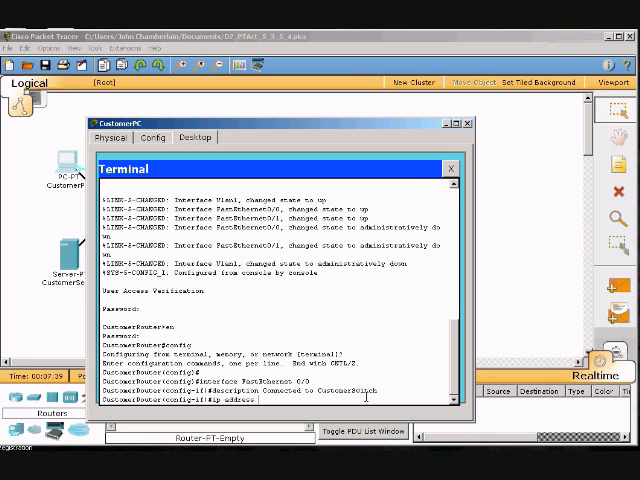
text(192.)
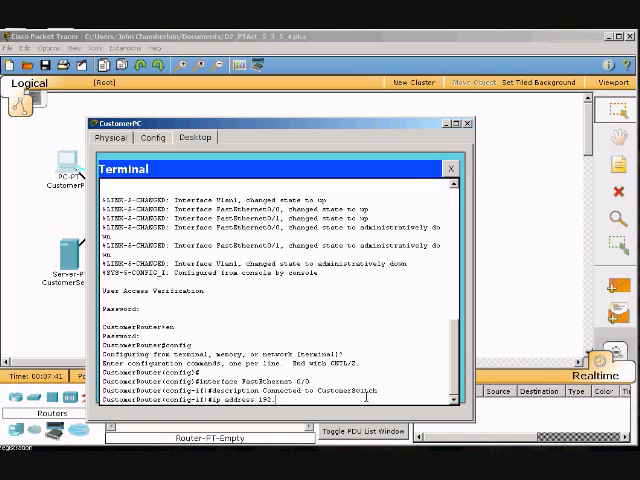
text(68.1.1)
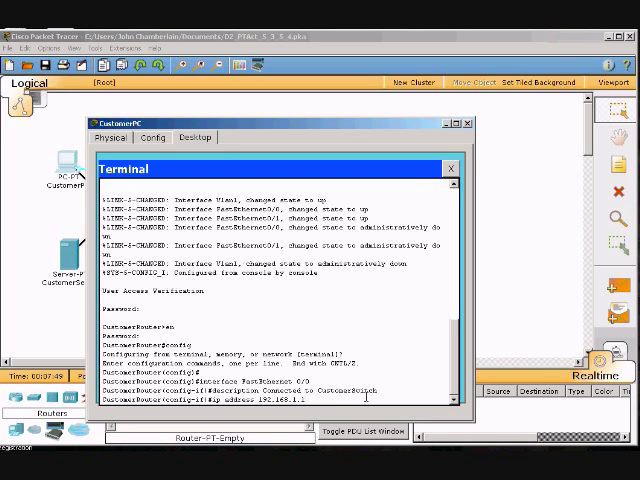
text(255.)
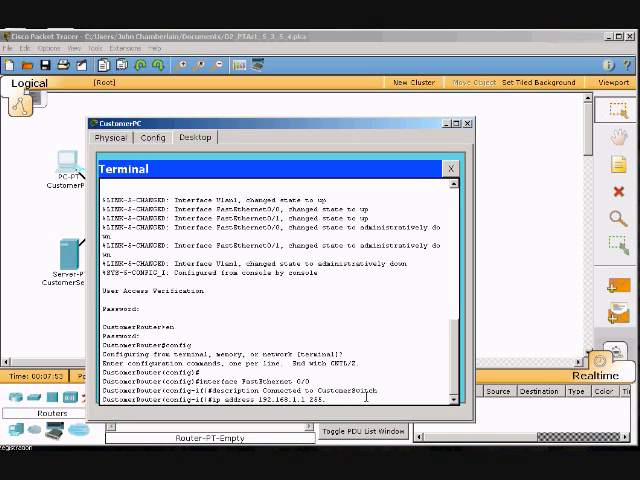
text(255.255.0)
text(no shutdown)
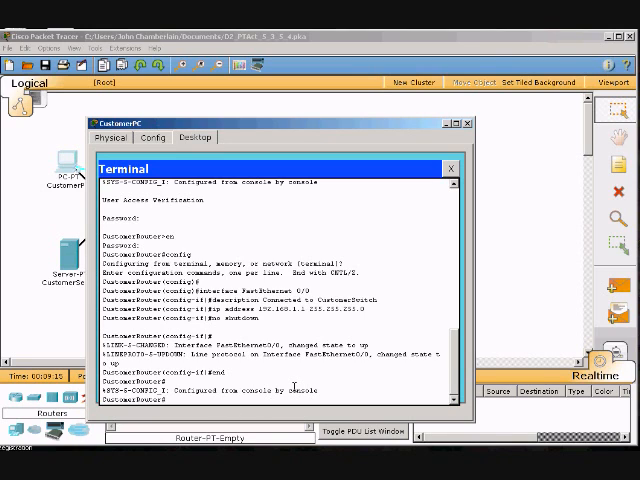
List the routing table with show ip route to confirm 192.168.1.0 is connected.
text(show)
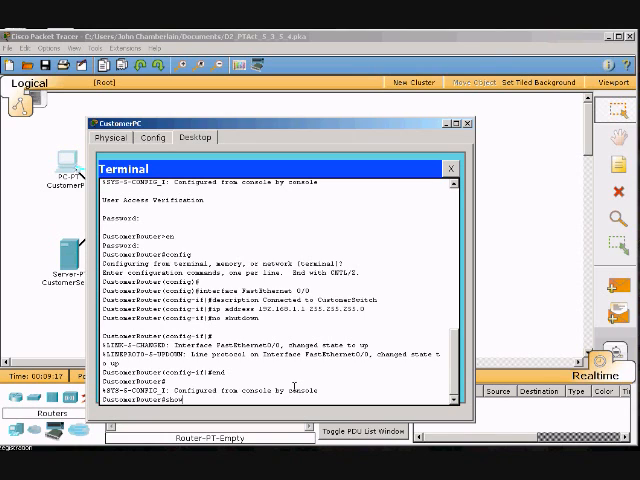
text(1)
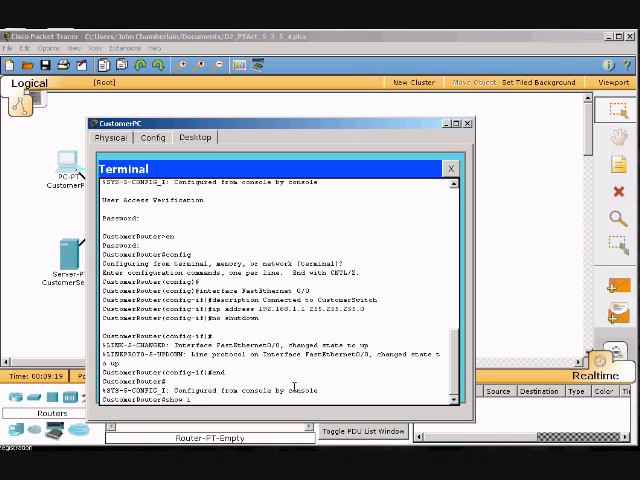
text(ip route)
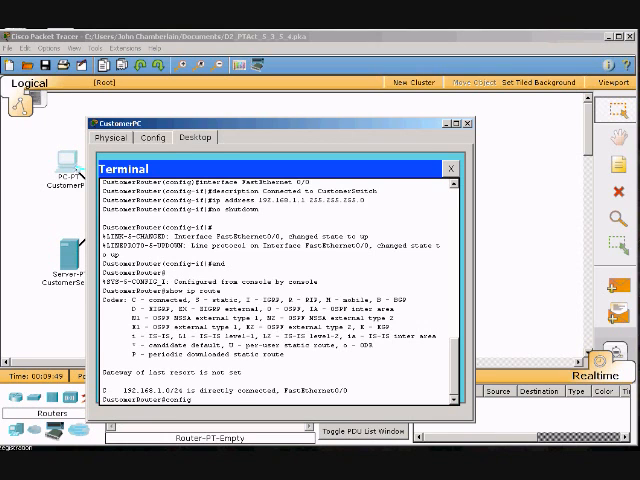
Re-enter configure terminal and select interface Serial0/0/0.
text(configure terminal)
text(interface)
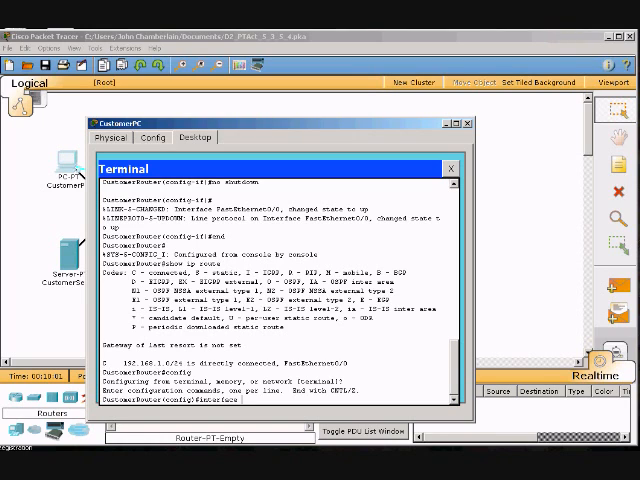
text(8)
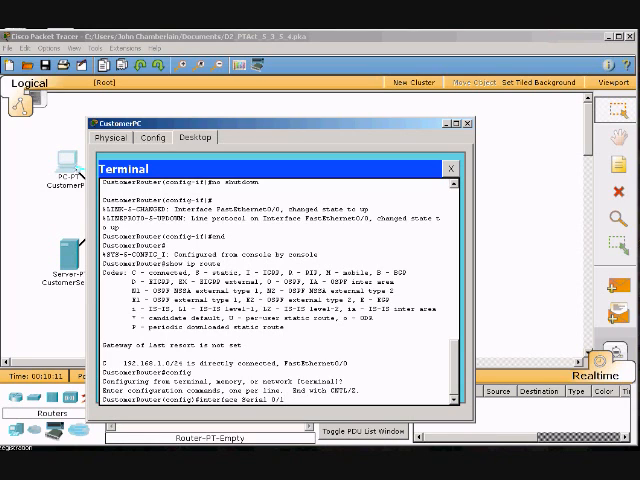
text(/0)
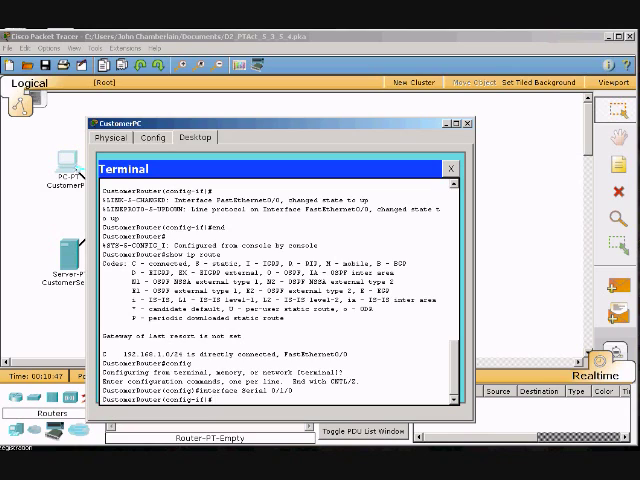
Enter the serial interface description Connected to ISP.
text(description)
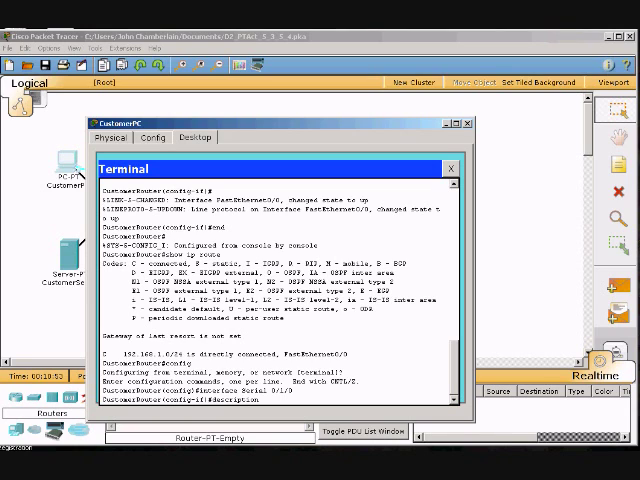
text(Connecte)
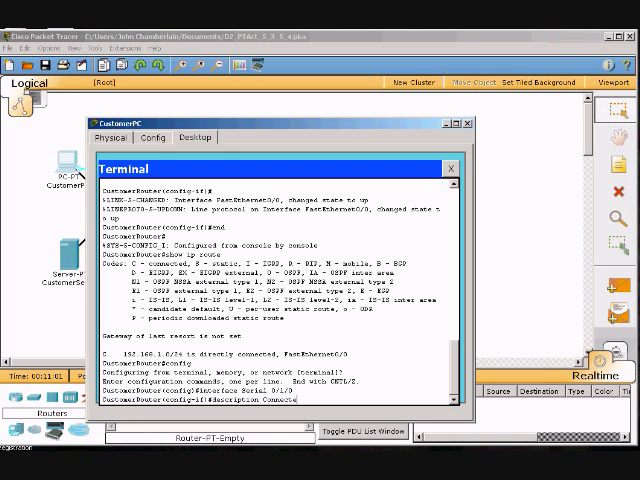
text(to)
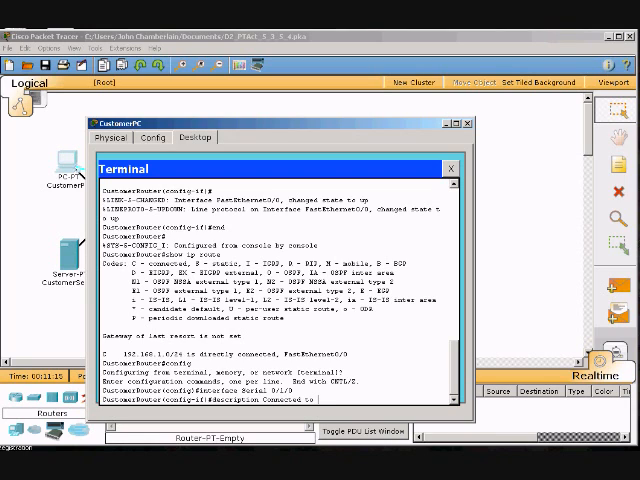
text(ISP)
text(ip)
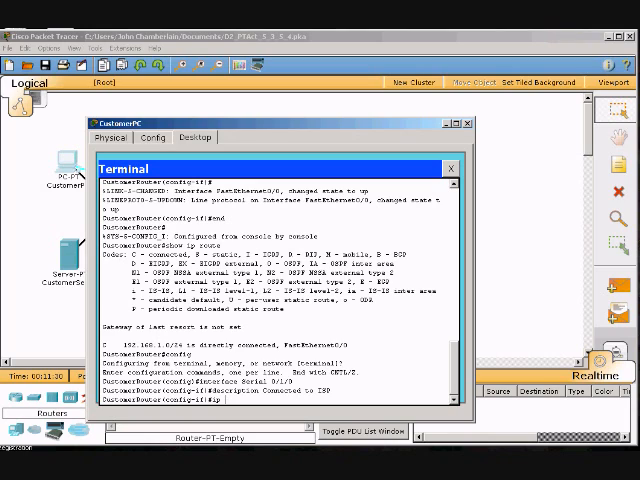
Assign the serial interface its 209.165 IP address and enter no shutdown.
text(address)
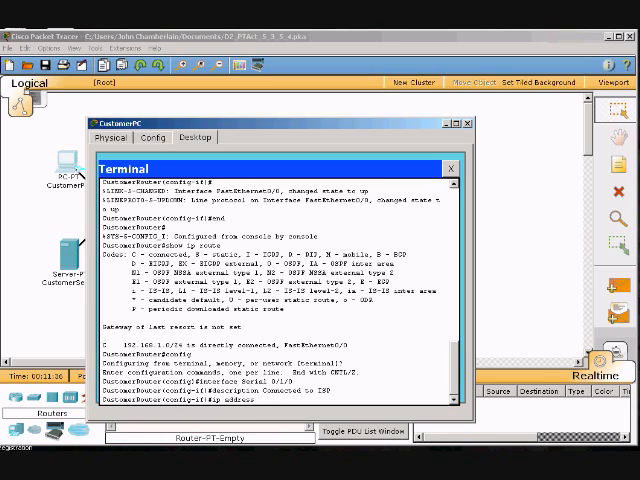
text(209.165.200.225 255.255.255.224)
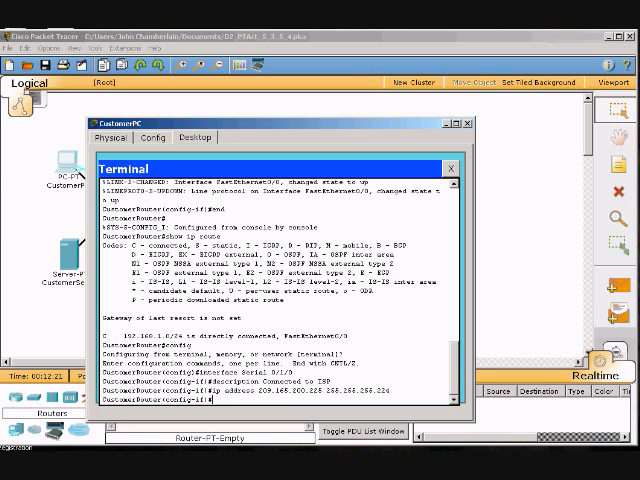
text(no)
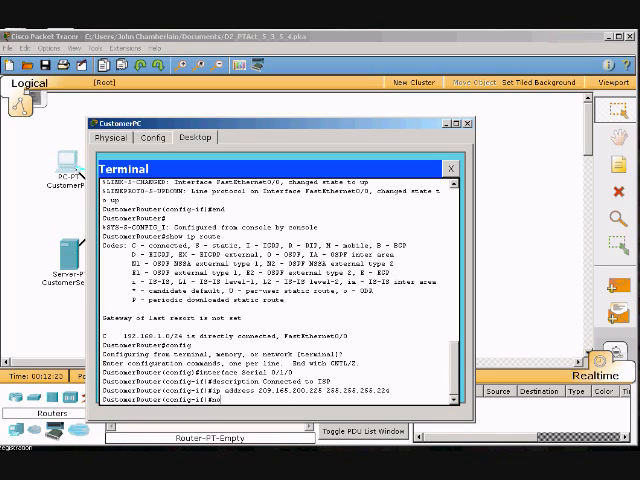
text(shutdo)
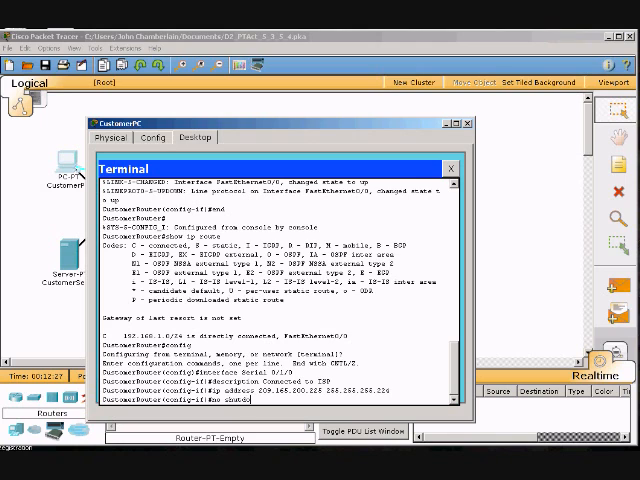
Bring the serial interface up, exit to privileged mode and run show run.
key(Return)
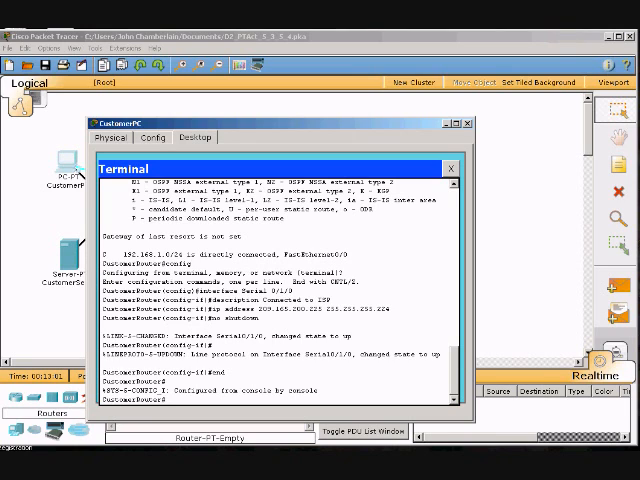
text(show)
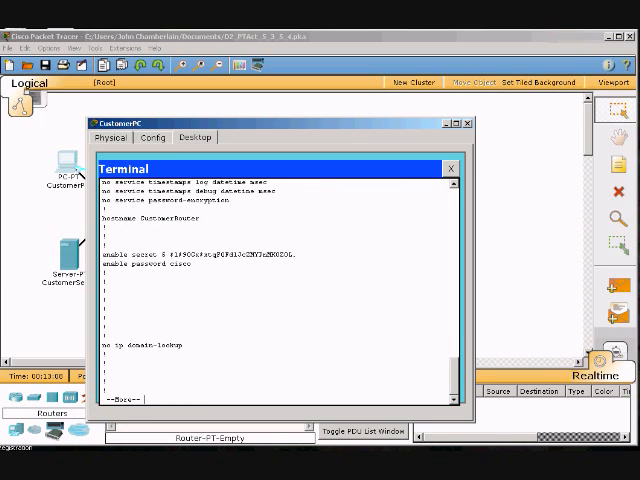
Page through the running configuration to its end, back to the Customer# prompt.
key(space)
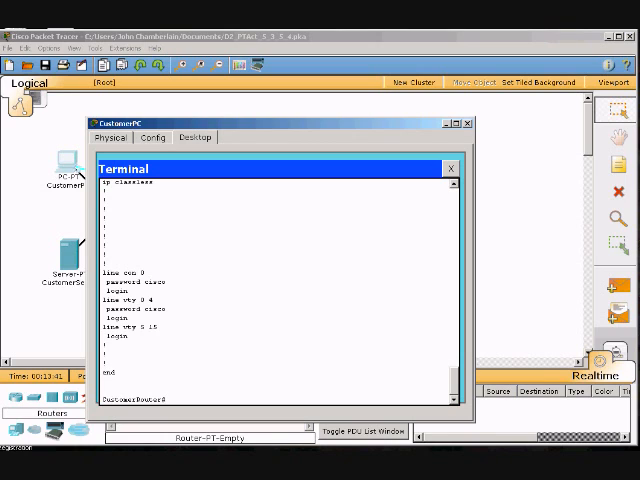
Ping 209.165.200.226 with 100 percent success, then begin a ping to a 192 address.
text(ing)
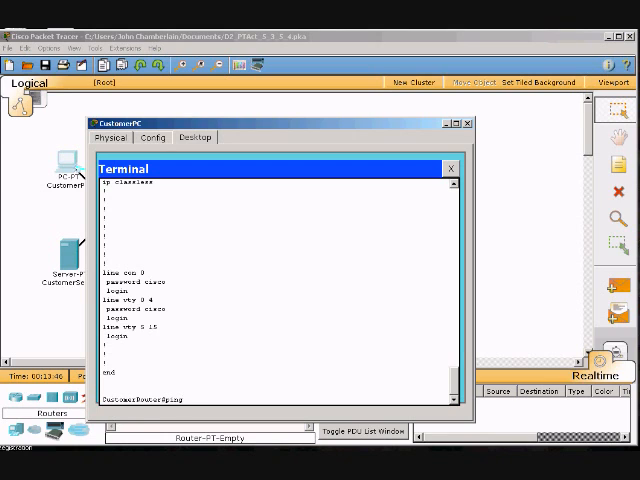
text(209)
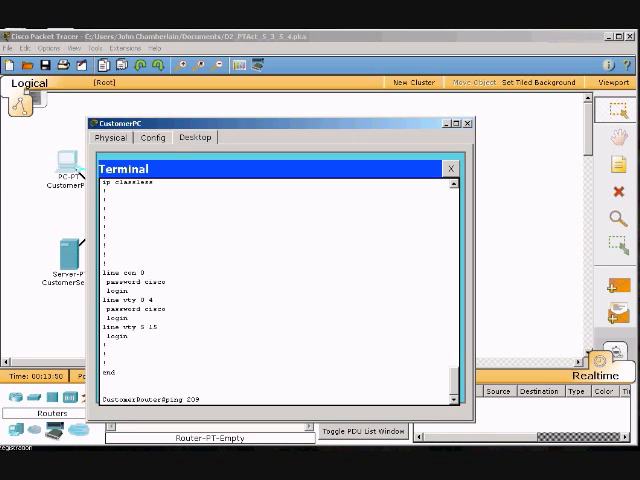
text(.165.200.)
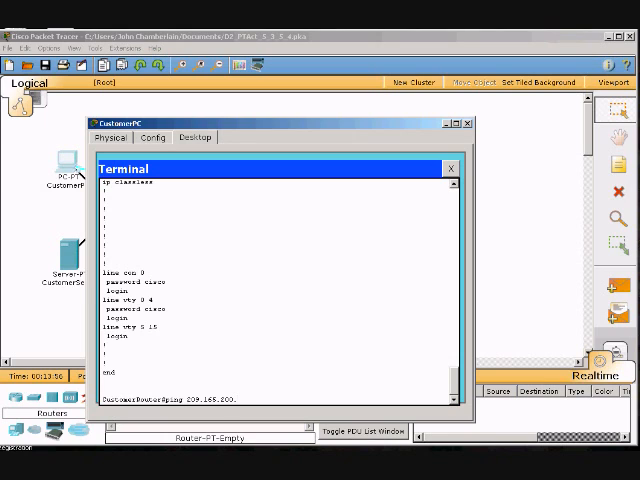
text(226)
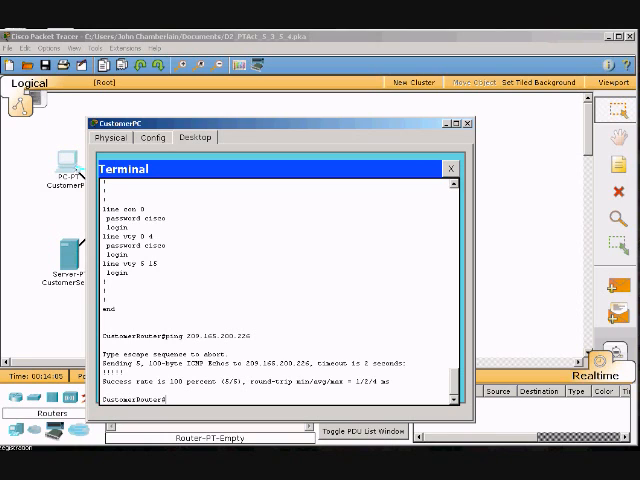
text(ping)
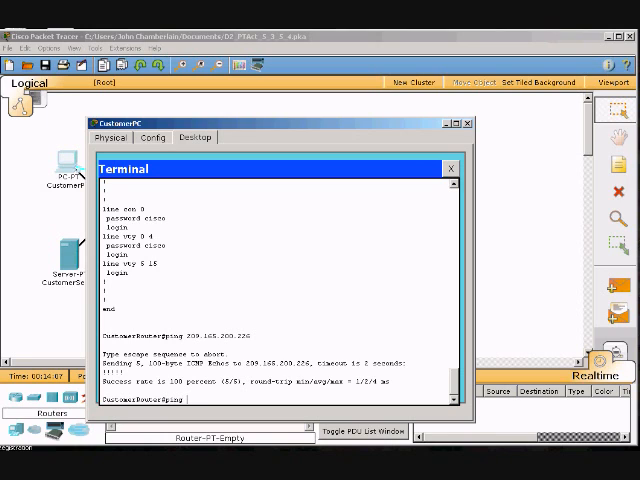
text(192)
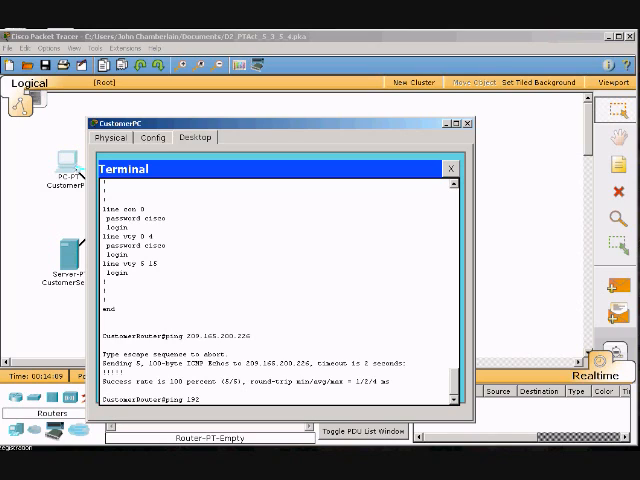